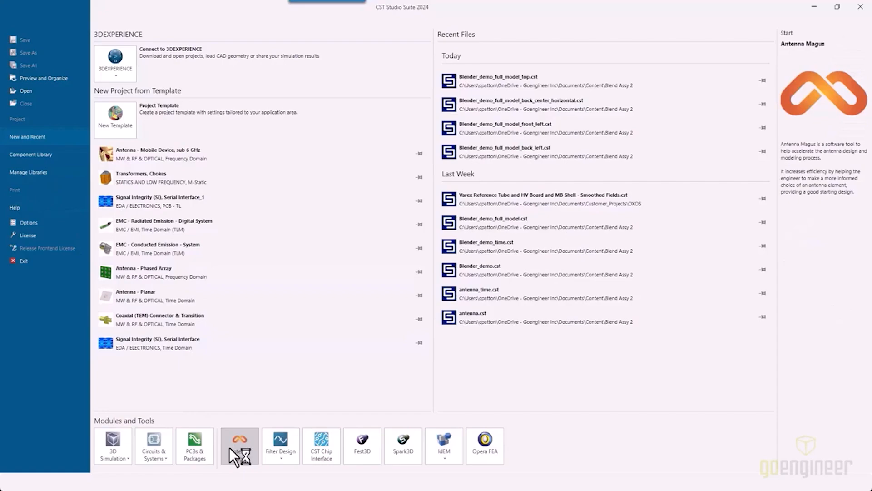
Launch Antenna Magus and select the Smart Devices WLAN 2.4 GHz specification
click(239, 443)
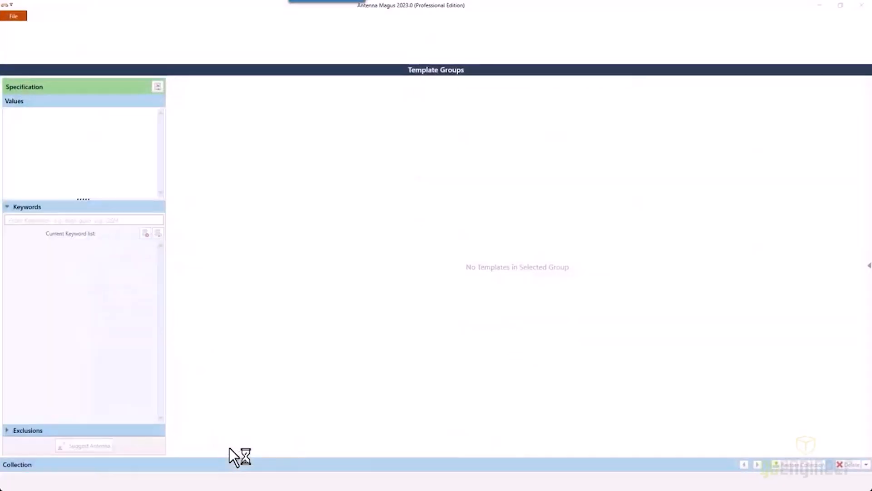
click(14, 15)
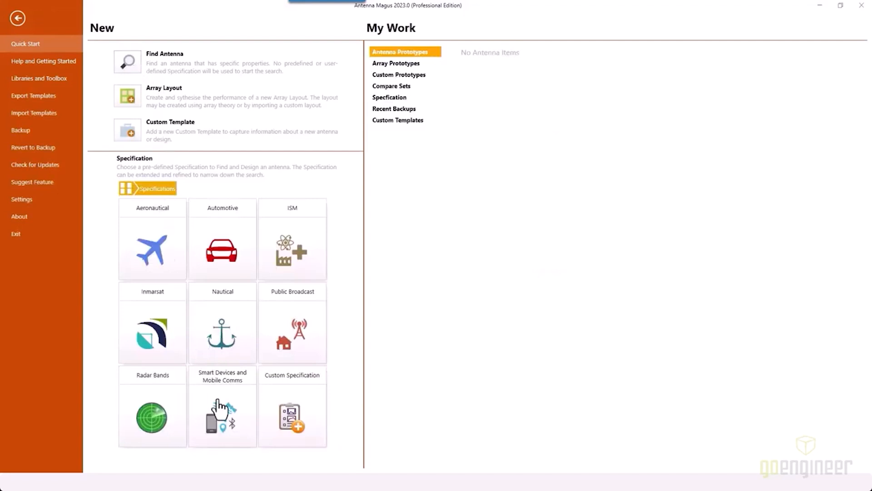
click(221, 406)
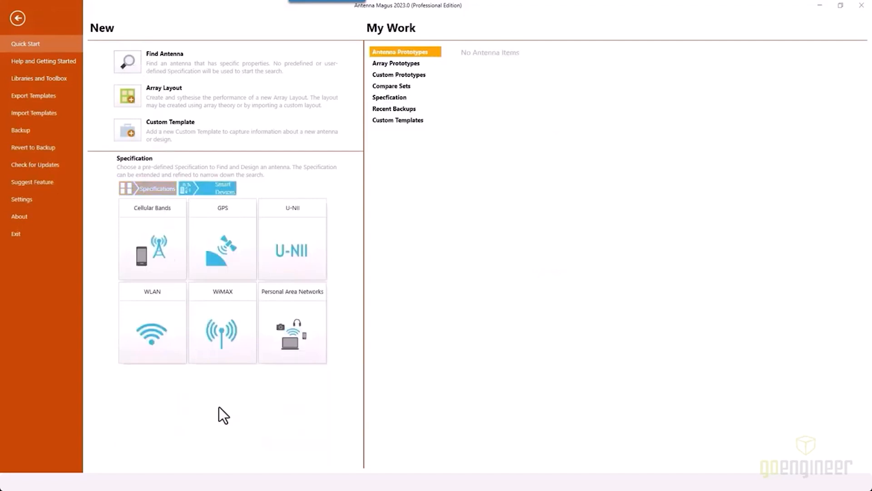
click(151, 322)
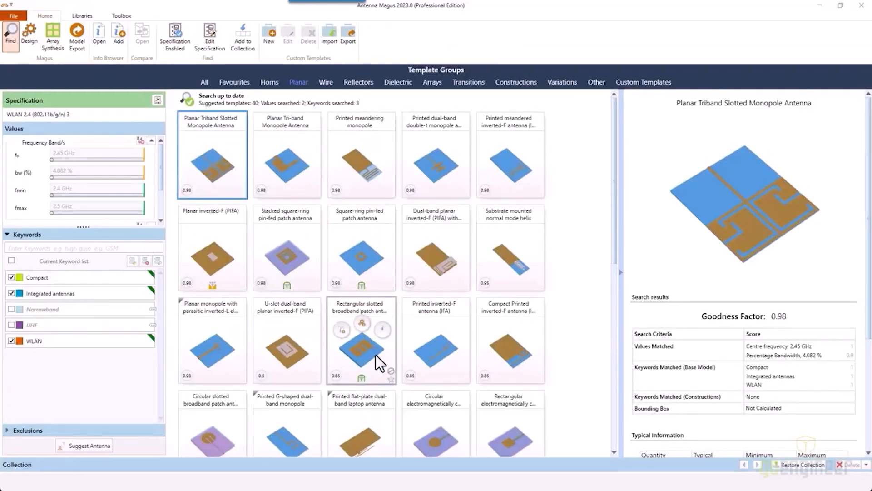
Choose the Printed meandering monopole template and review its design sketches and guidelines
click(360, 154)
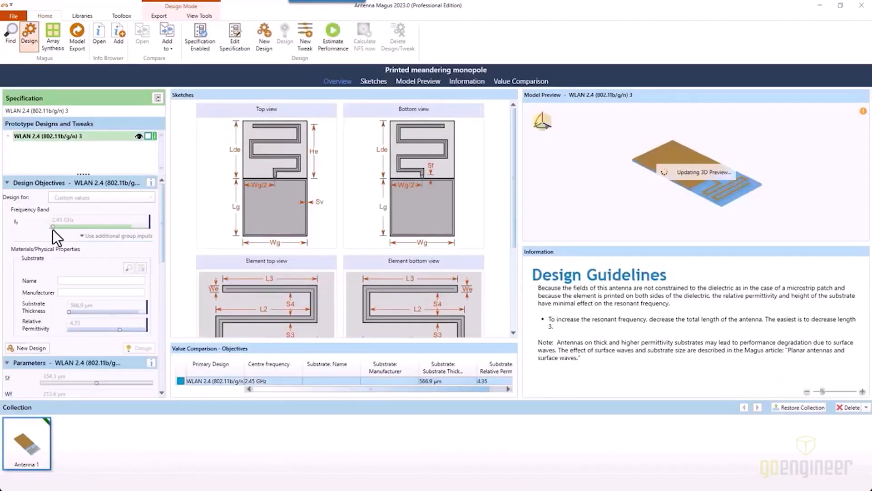
scroll(down, 3)
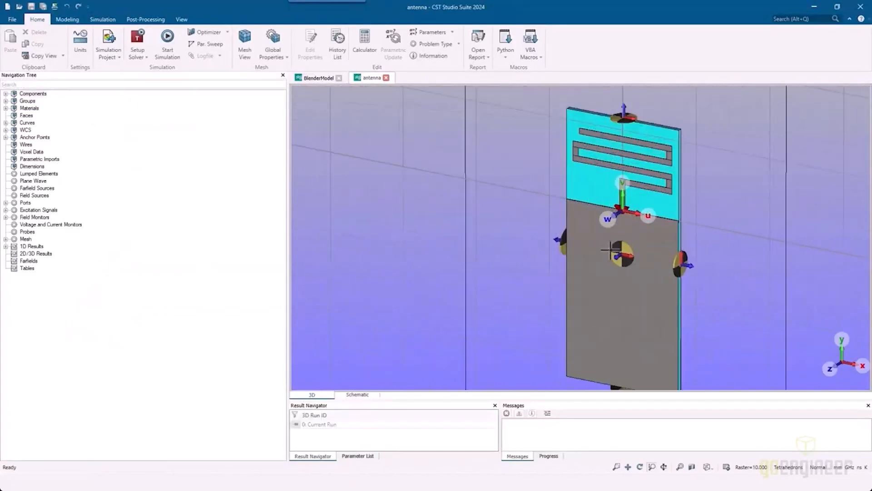
Rebuild the tetrahedral mesh with 30 cells per model box edge and 5 in the background
click(245, 44)
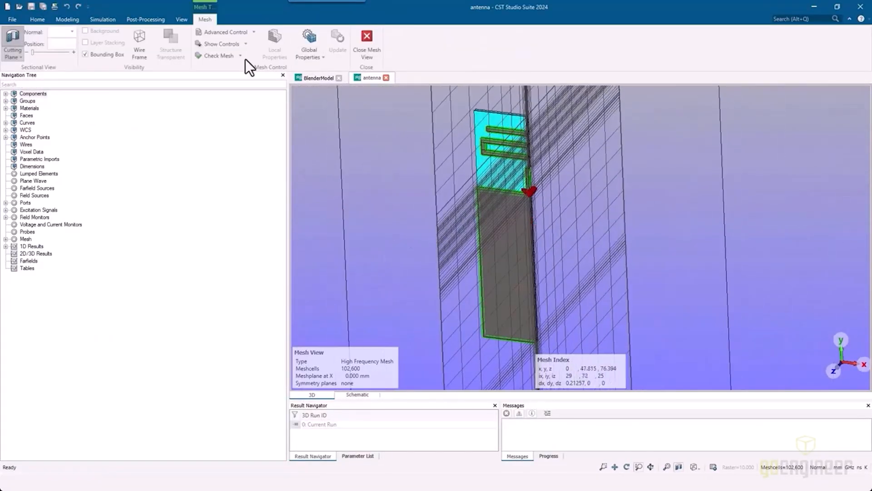
click(145, 19)
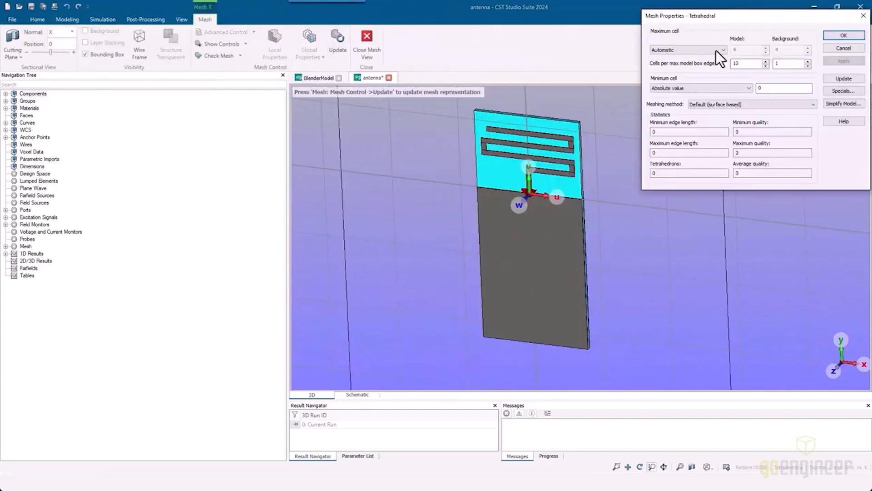
click(843, 35)
text(30)
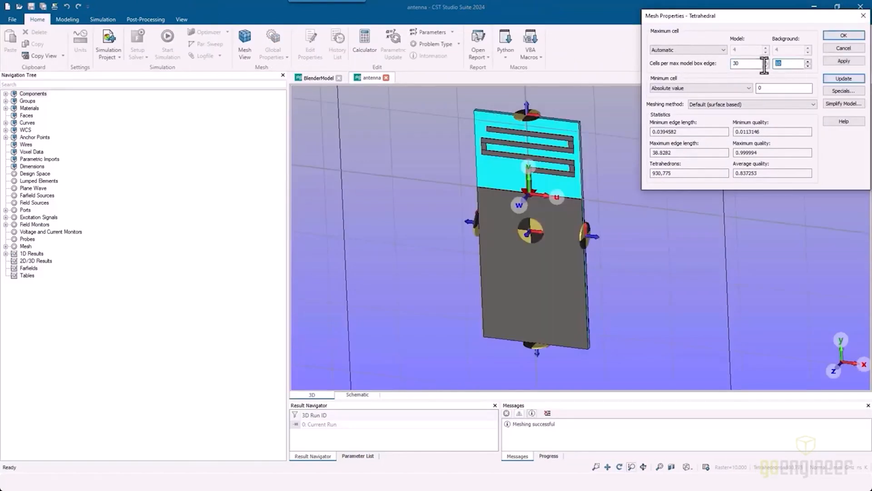
click(843, 78)
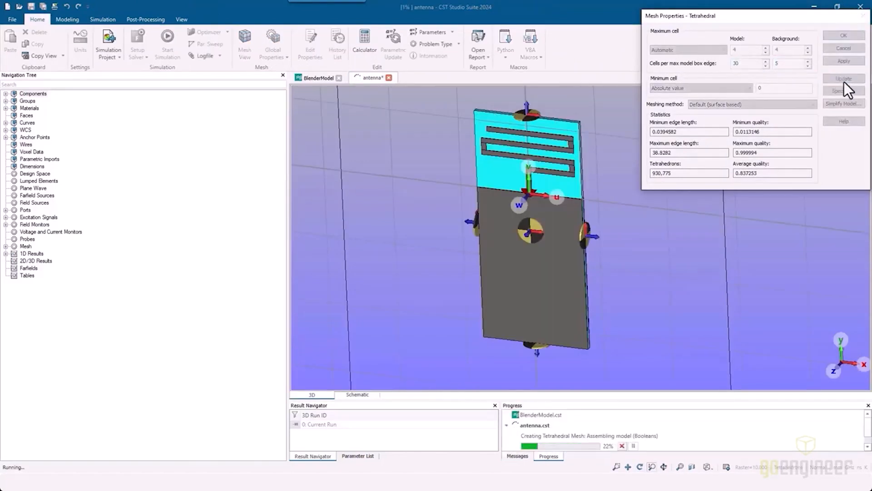
click(843, 79)
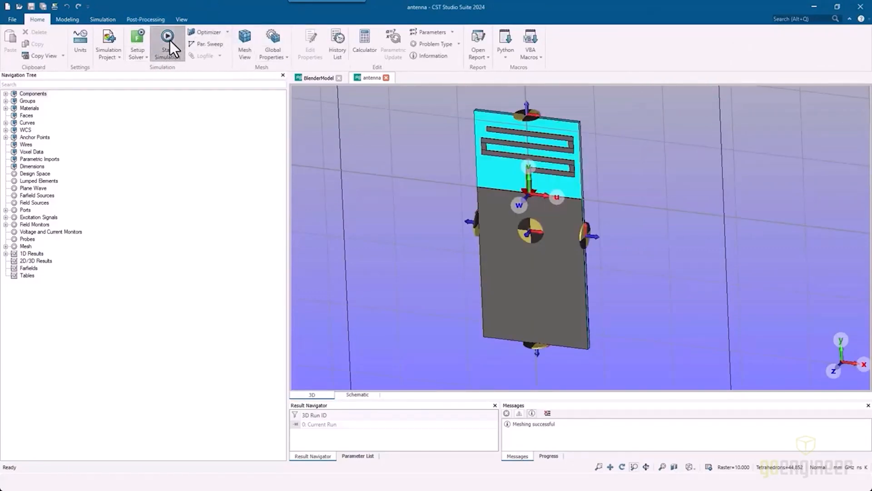
Run the antenna simulation and show the farfield directivity (Phi=90) polar plot at 2.4347 GHz
click(167, 43)
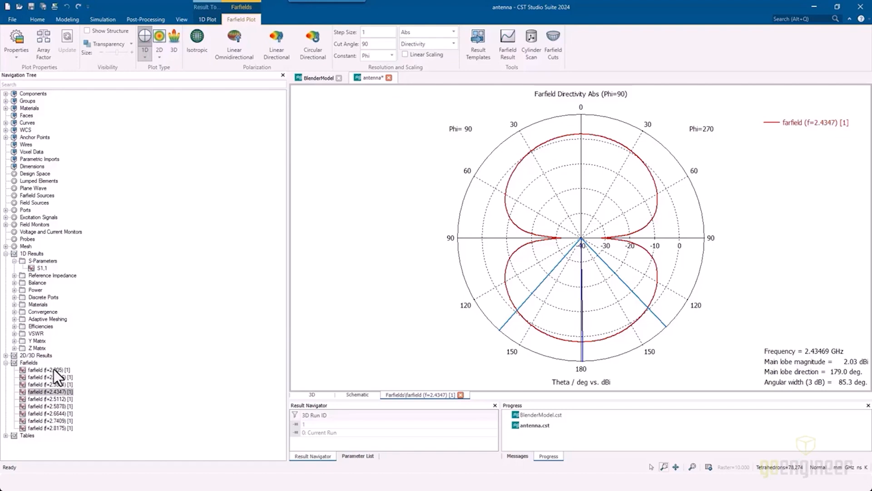
click(12, 19)
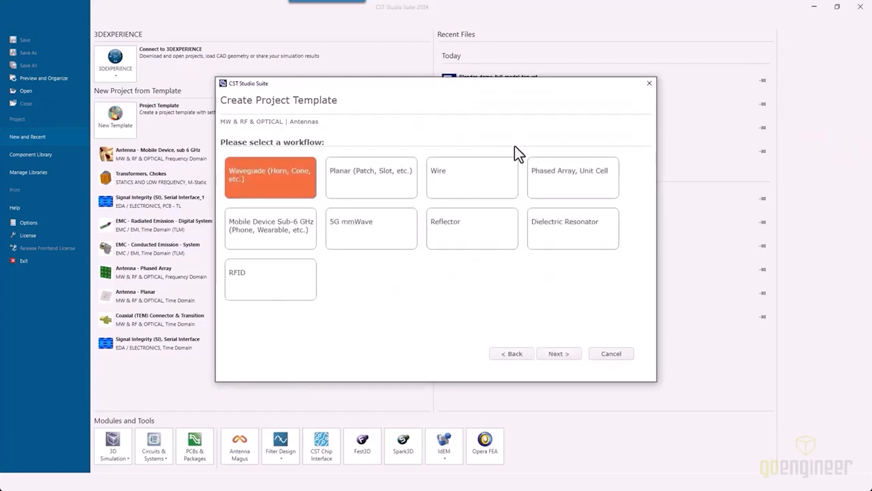
Create a Mobile Device Sub-6 GHz antenna project in mm and save it as BlenderModel
click(380, 159)
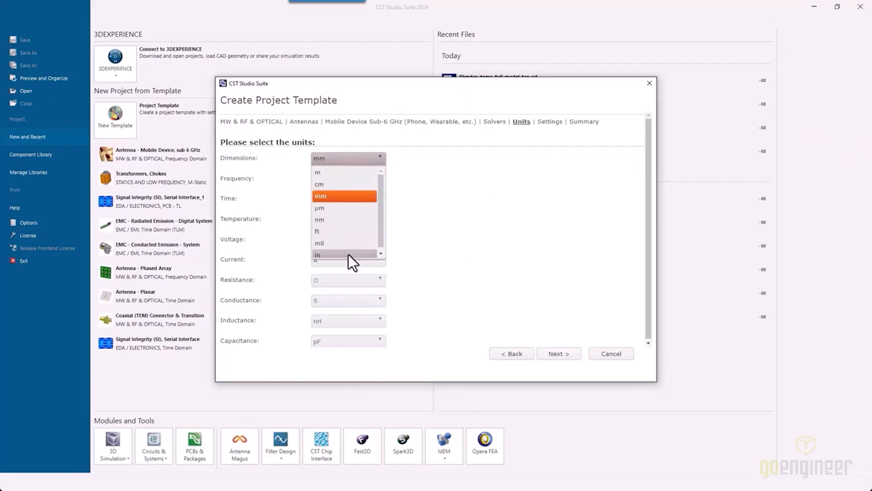
click(558, 353)
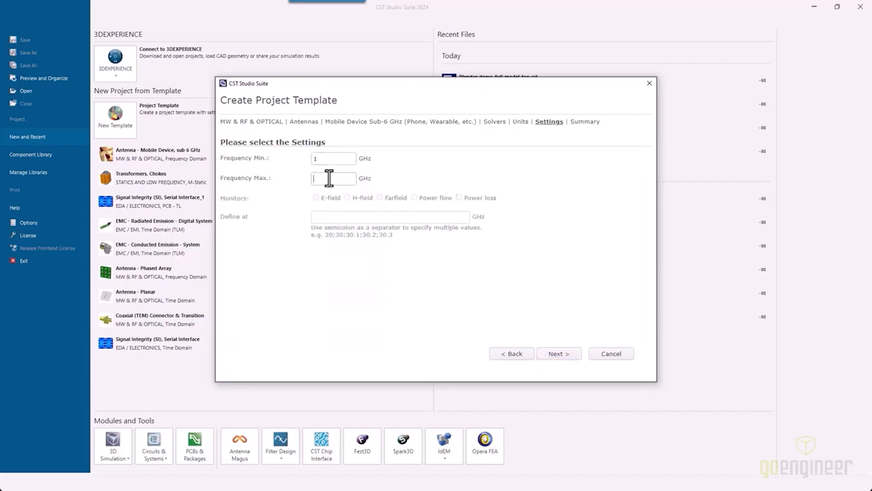
click(557, 353)
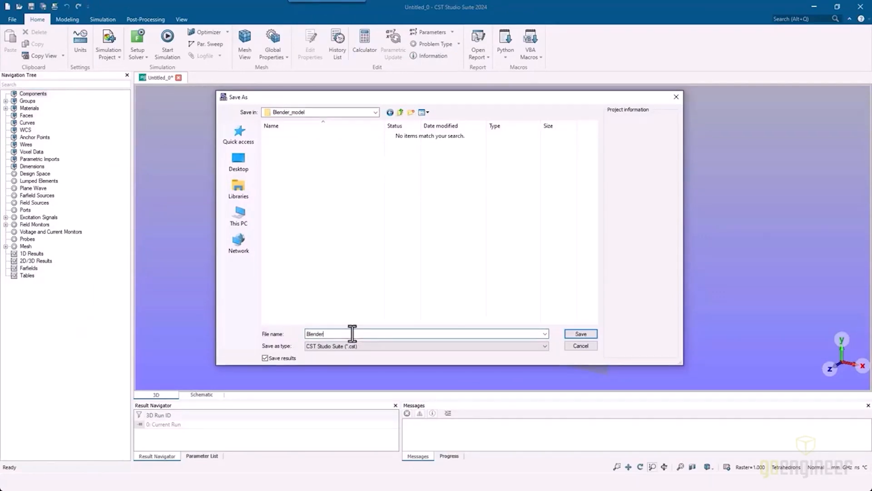
click(581, 333)
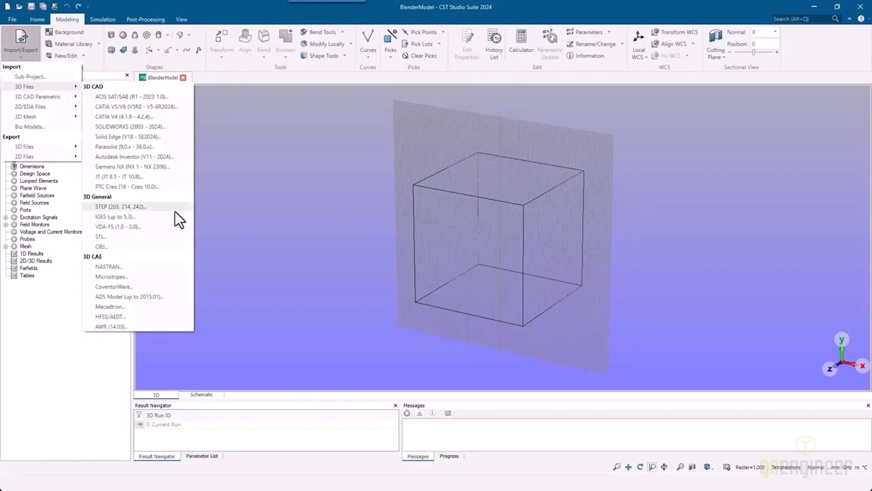
Start the SOLIDWORKS 3D import and browse into the Blend Assy 2 folder
click(123, 126)
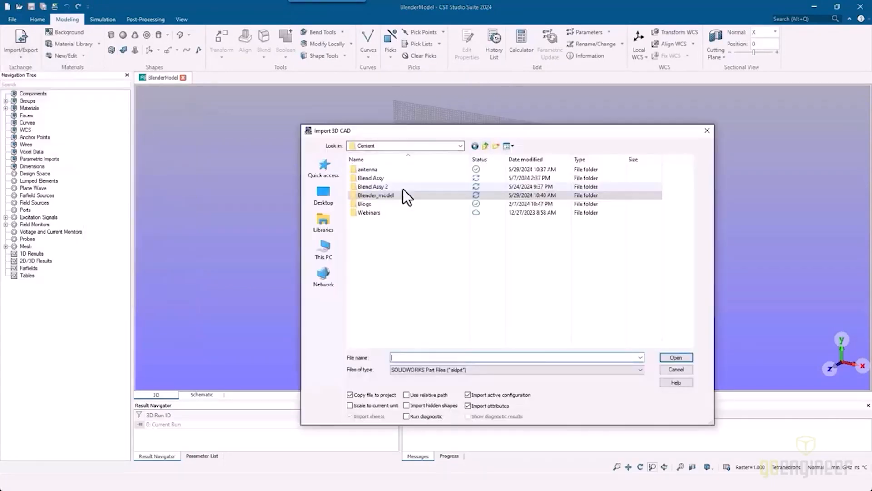
double_click(372, 186)
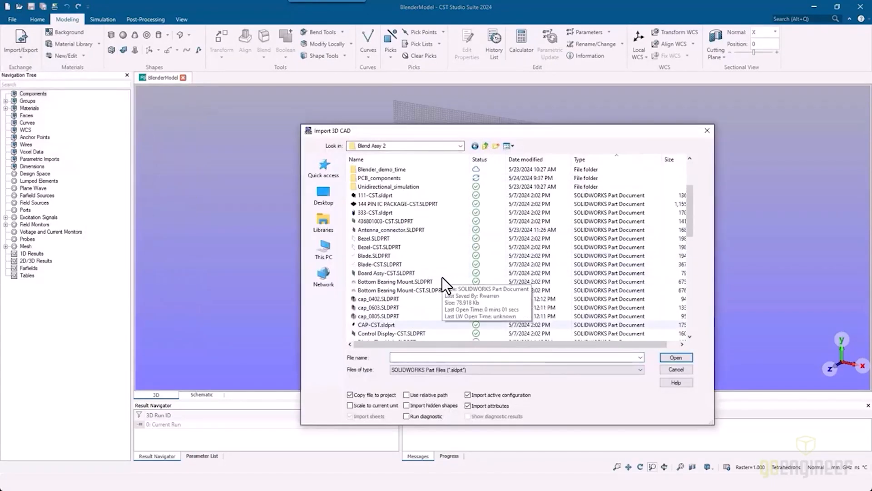
click(581, 160)
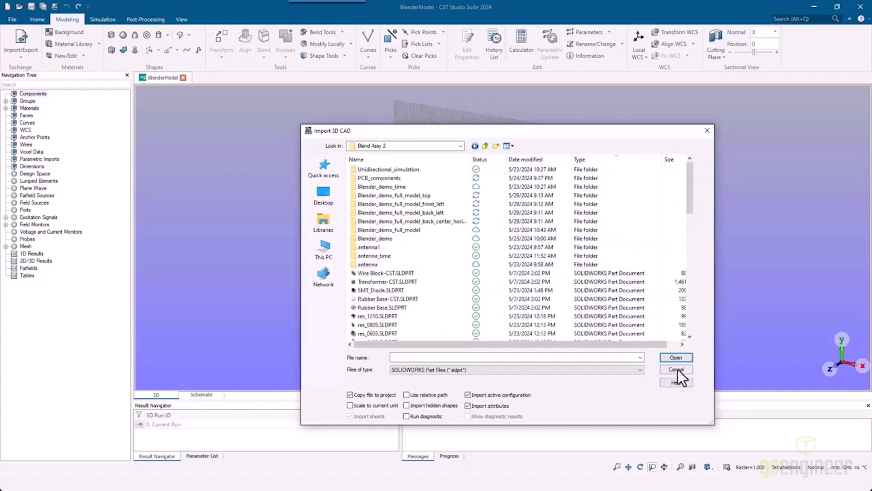
click(21, 42)
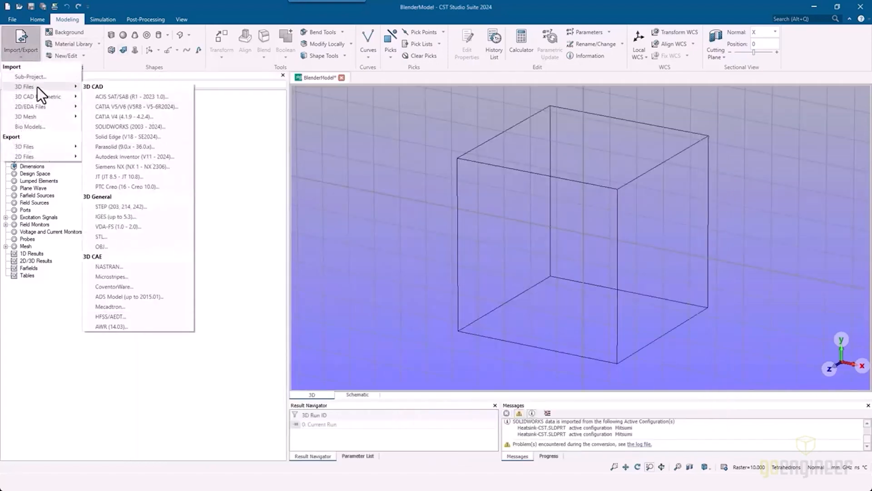
Import the Blend Assy.SLDASM assembly so its parts populate the components list
click(129, 127)
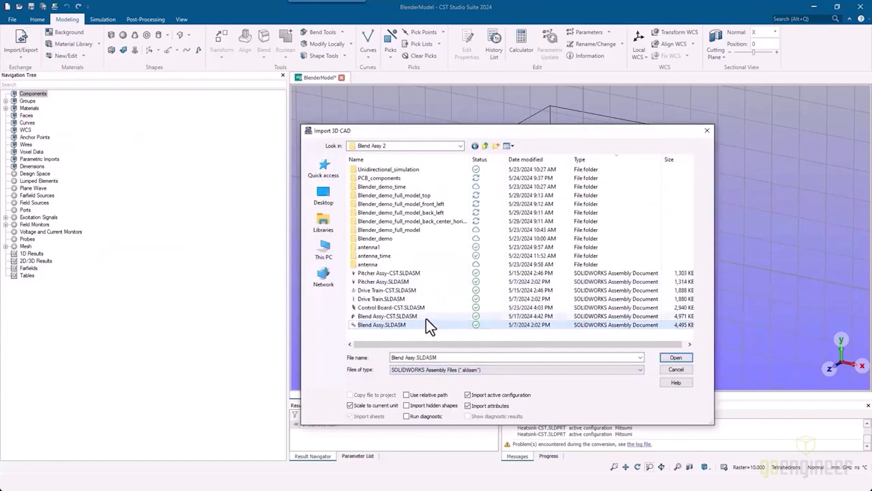
click(675, 356)
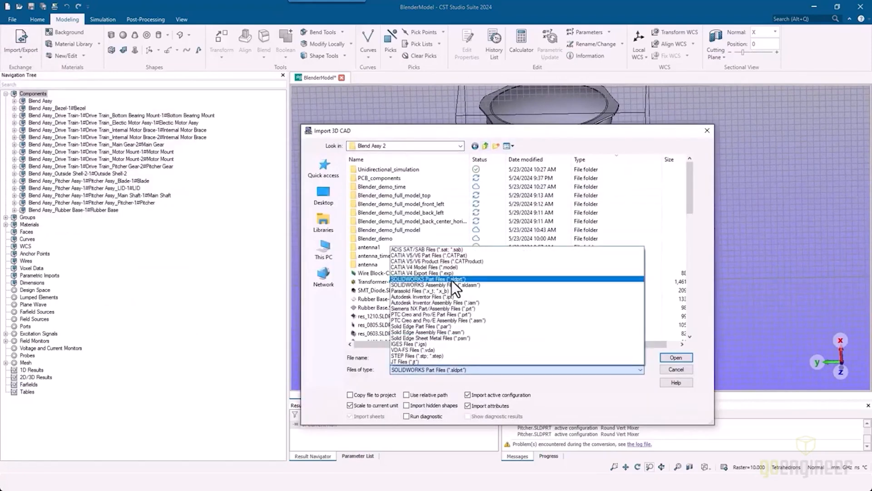
click(675, 357)
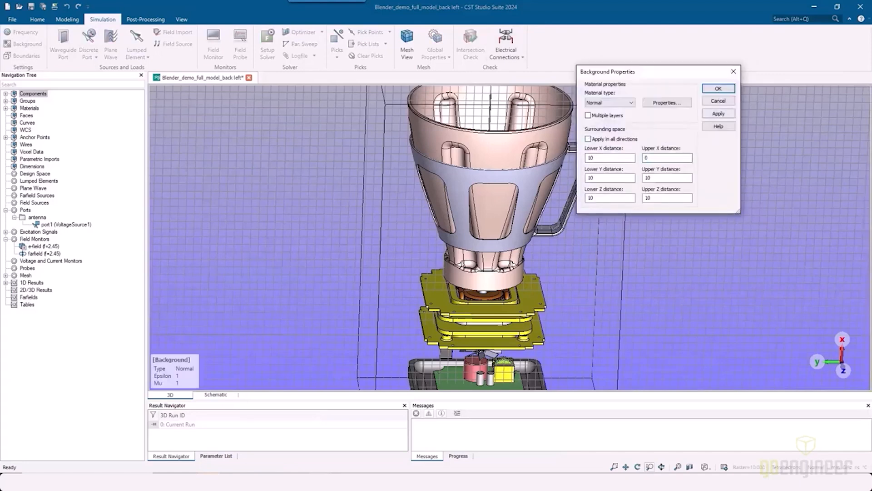
Confirm the background space settings and regenerate the tetrahedral mesh for the full blender model
click(718, 88)
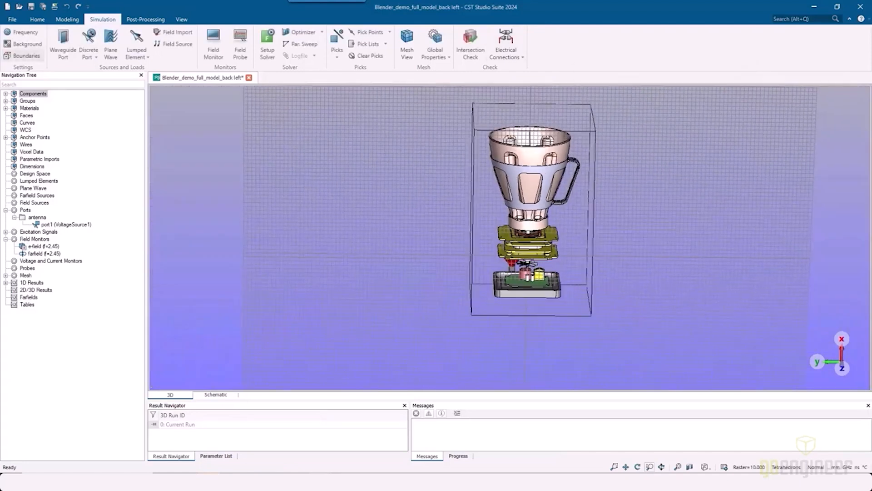
click(36, 19)
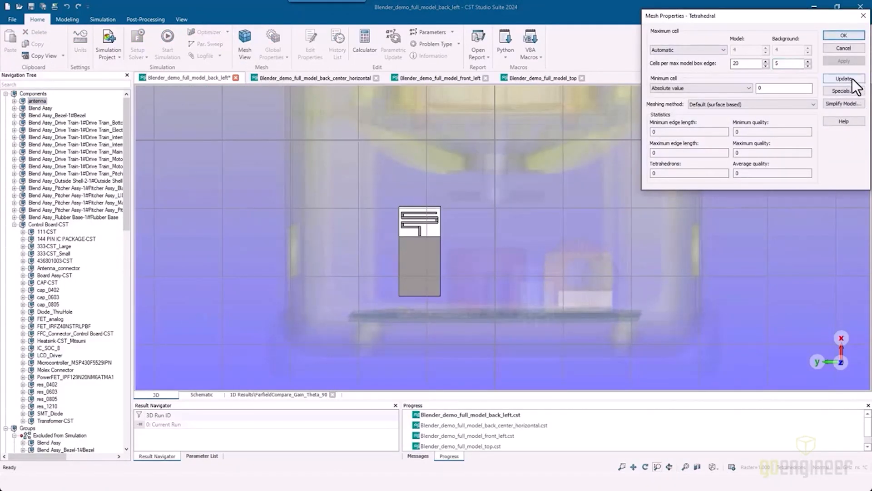
click(843, 78)
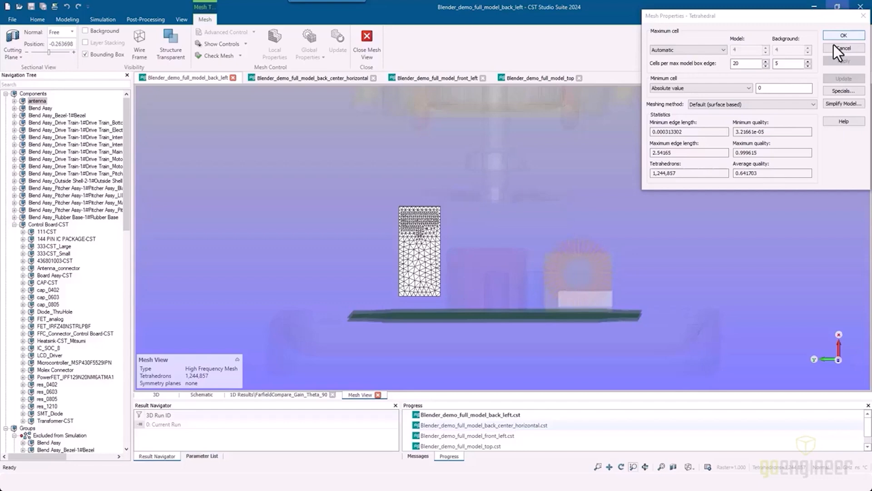
click(843, 48)
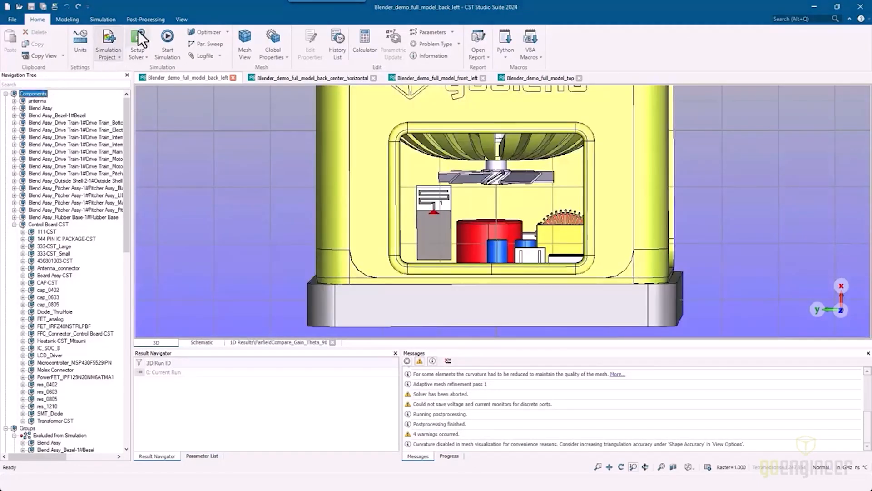
Start the frequency-domain solver run for the back-left antenna model
click(137, 42)
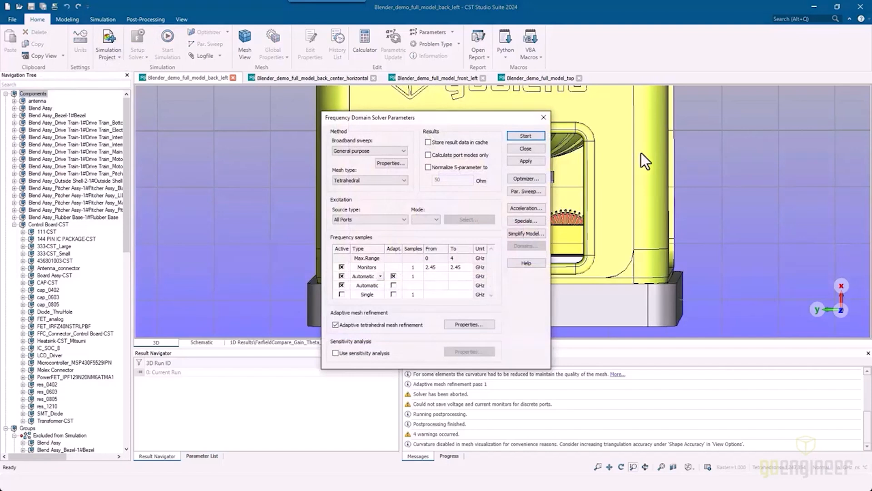
mouse_move(524, 135)
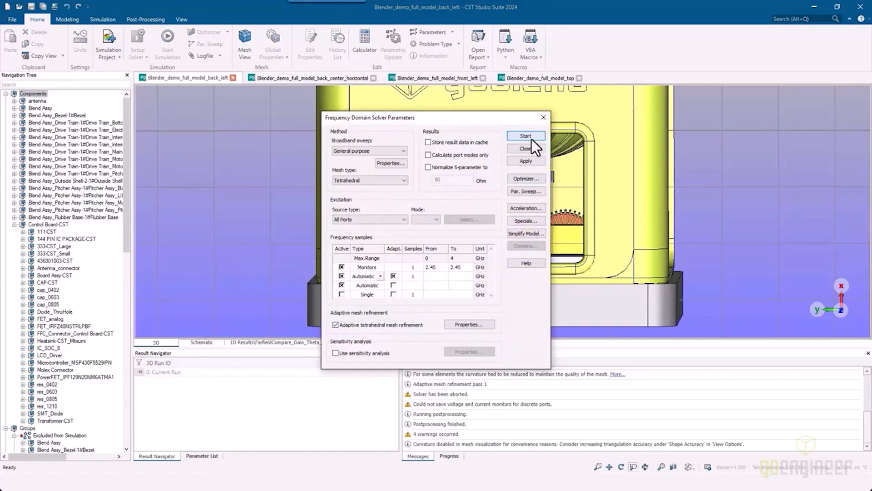
click(525, 136)
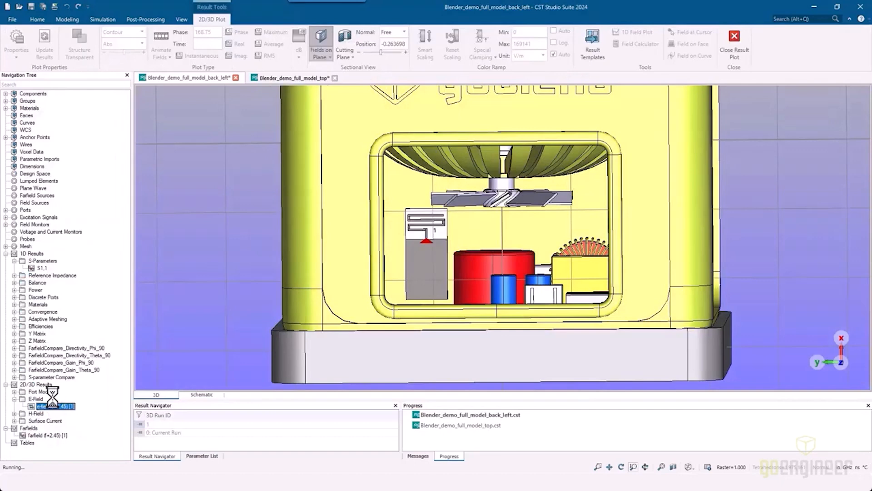
Show the 2.45 GHz E-field as an X-normal contour cut moved to about -2.2 in through the blender
double_click(50, 405)
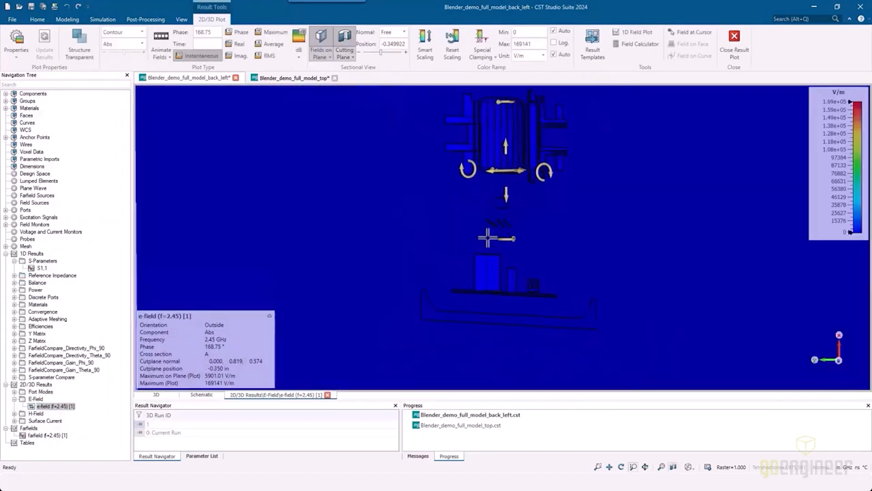
click(403, 31)
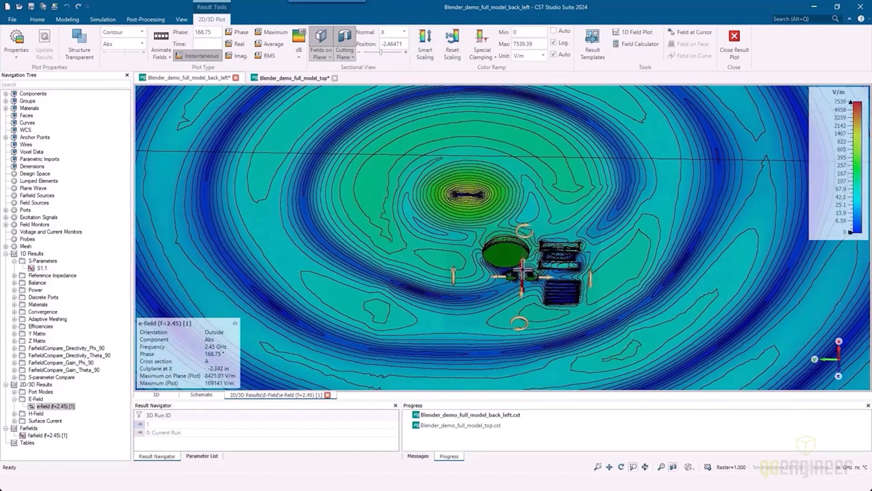
drag(384, 52, 398, 53)
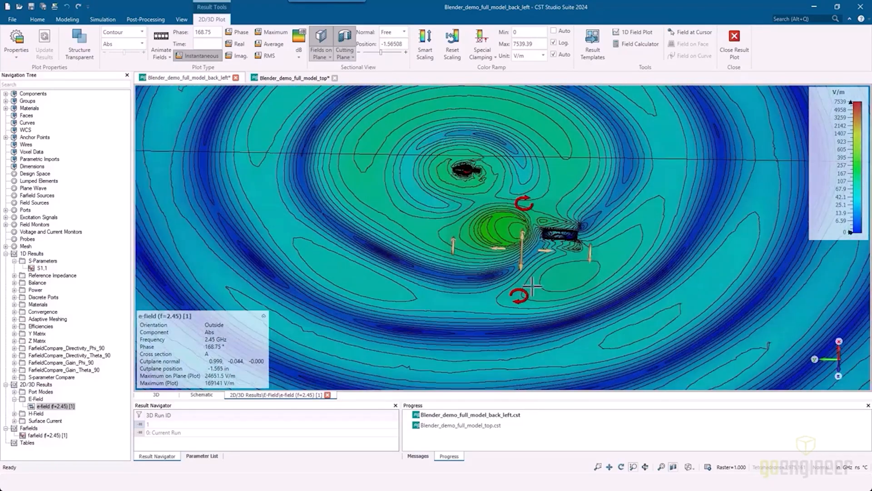
click(403, 32)
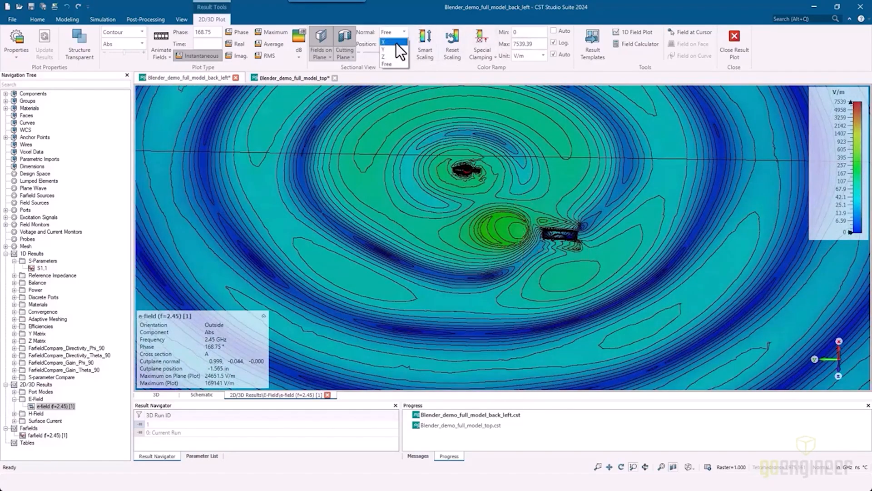
click(383, 41)
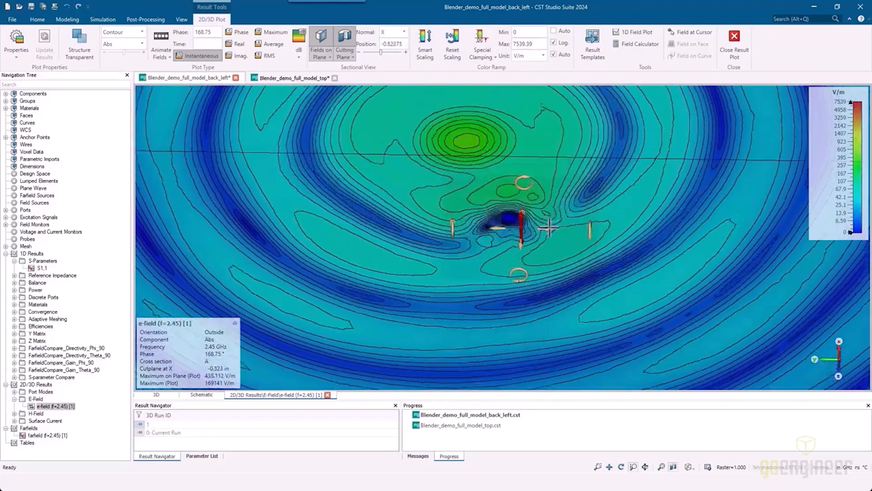
drag(383, 52, 369, 52)
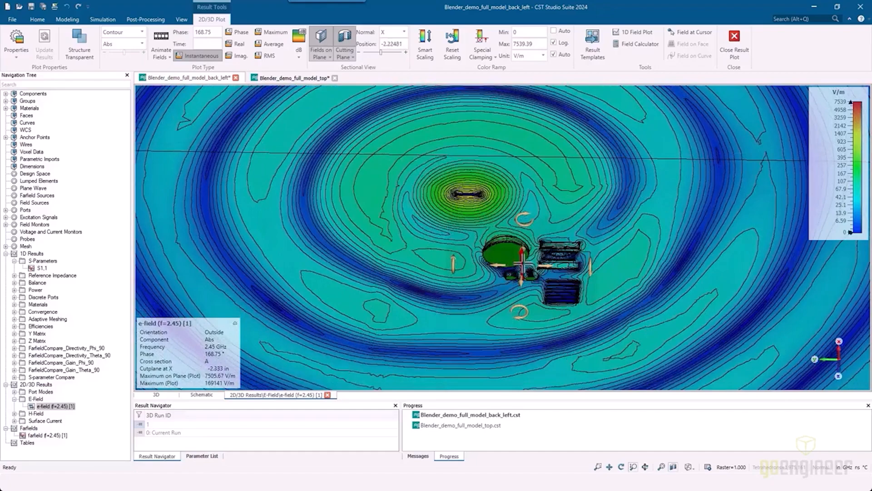
Set the cut plane normal back to Free to view the field on free cutting planes
click(403, 32)
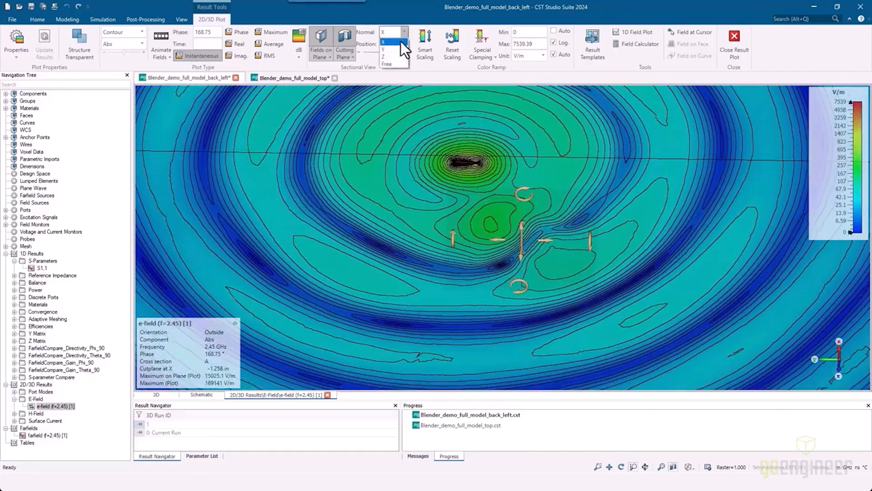
click(384, 49)
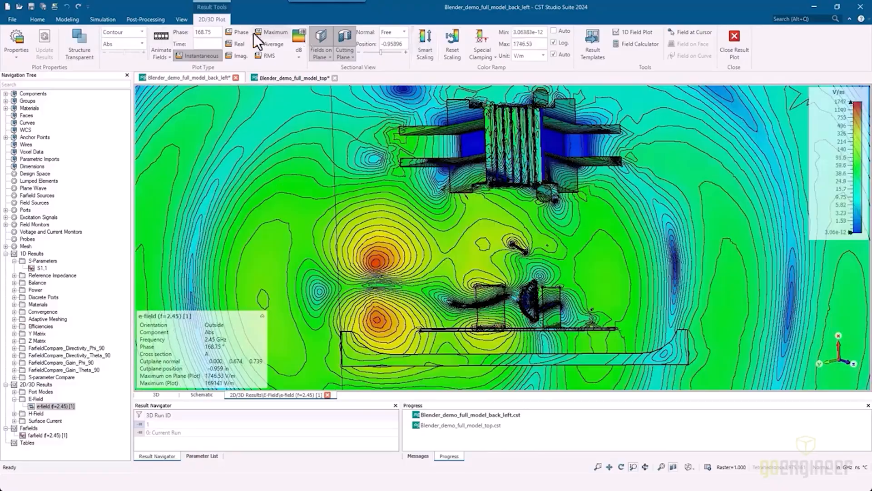
View the back-left Phi=90 directivity cut, then switch to the Blender_demo_full_model_top project
click(160, 44)
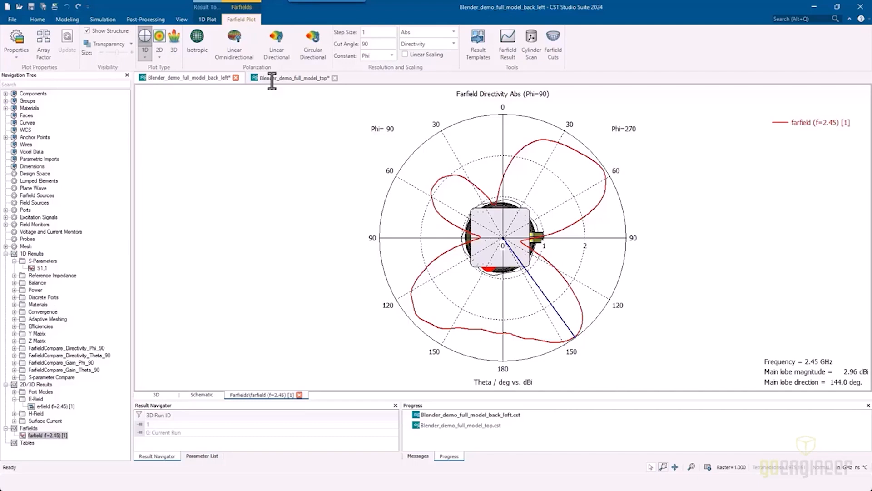
click(295, 77)
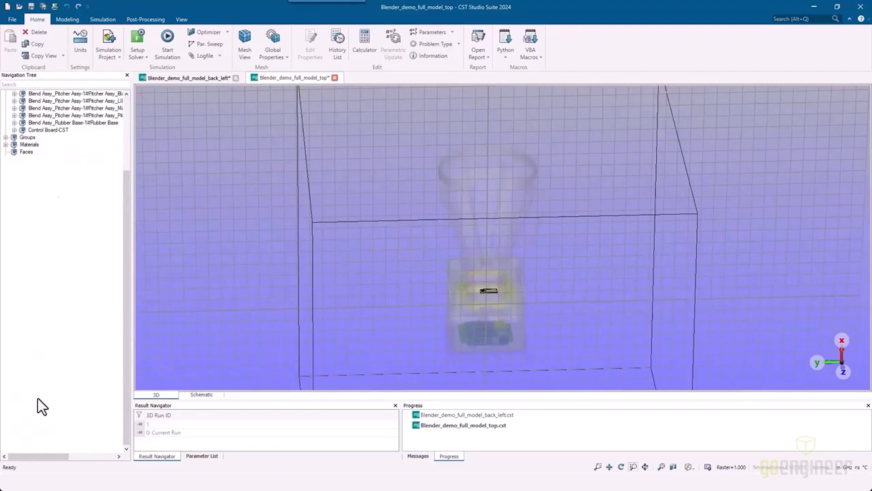
Show the top project's 2.45 GHz E-field as a cut with the plane normal set to Y
click(52, 399)
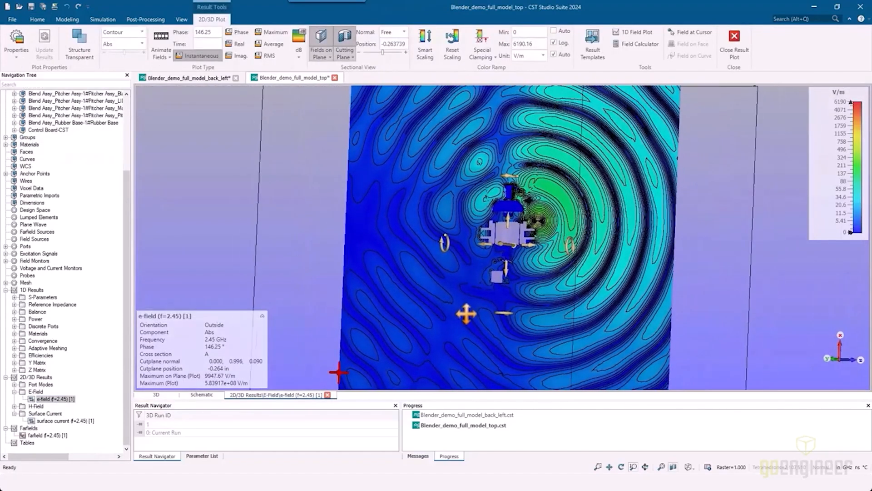
click(160, 44)
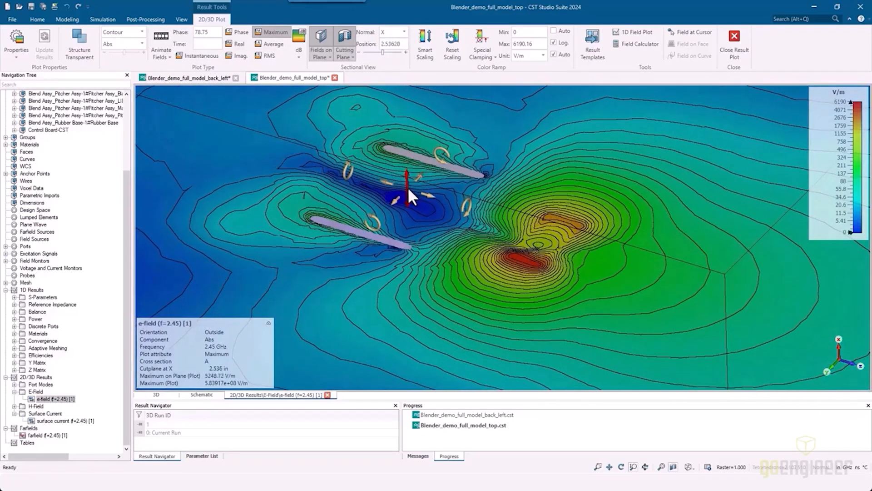
click(402, 32)
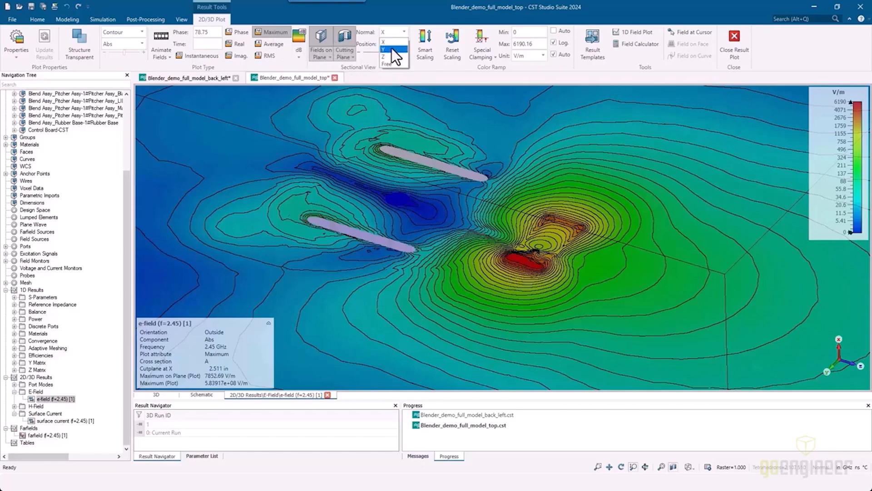
click(383, 49)
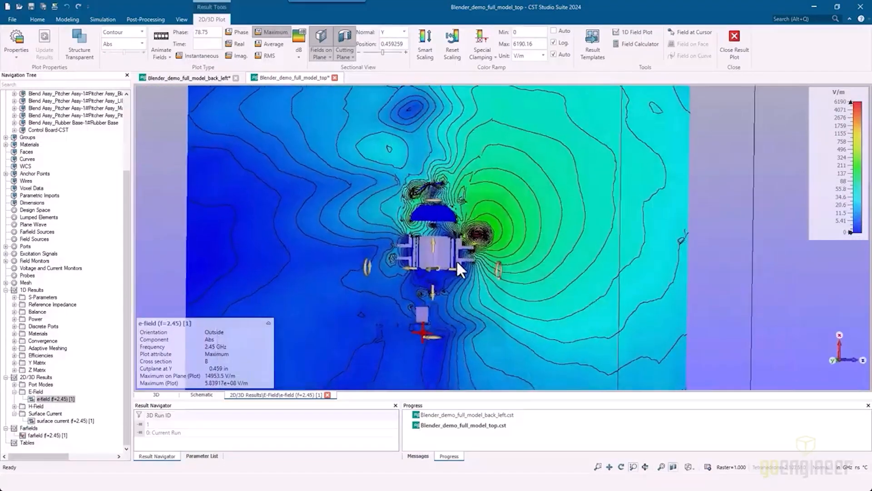
Animate the E-field over phase and orbit to see the cut in 3D before the Theta=90 gain plot
click(160, 45)
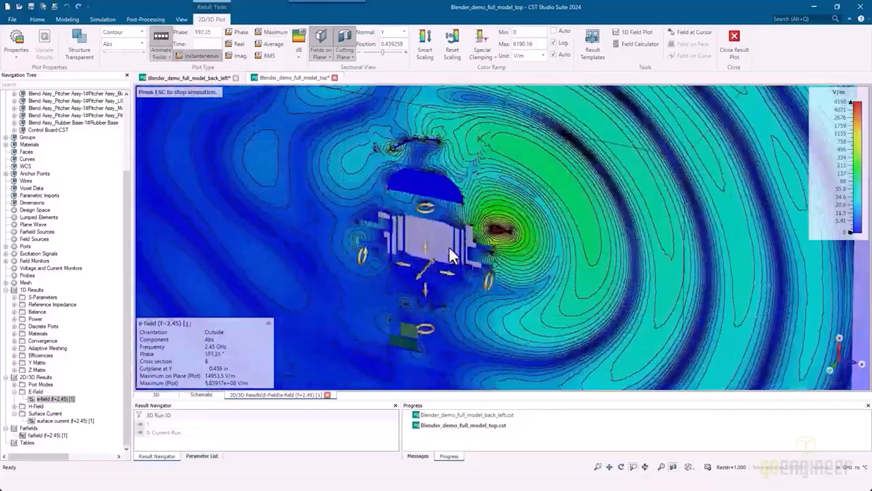
click(345, 45)
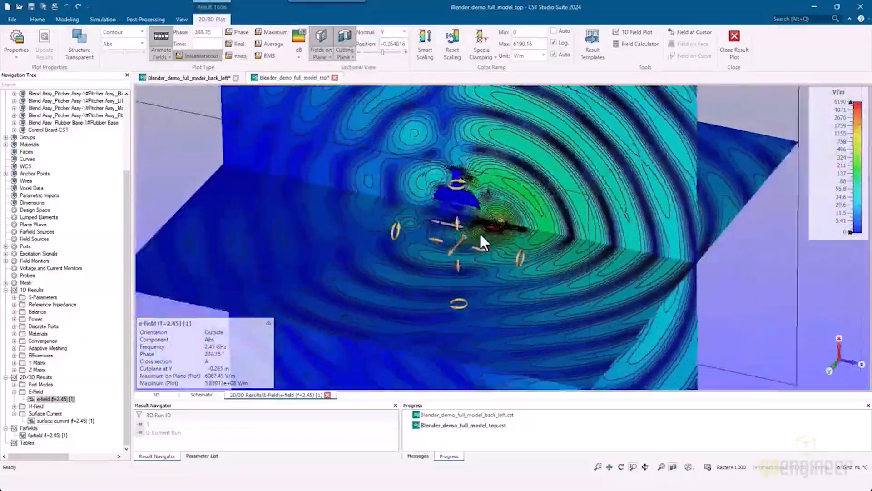
drag(481, 242, 472, 202)
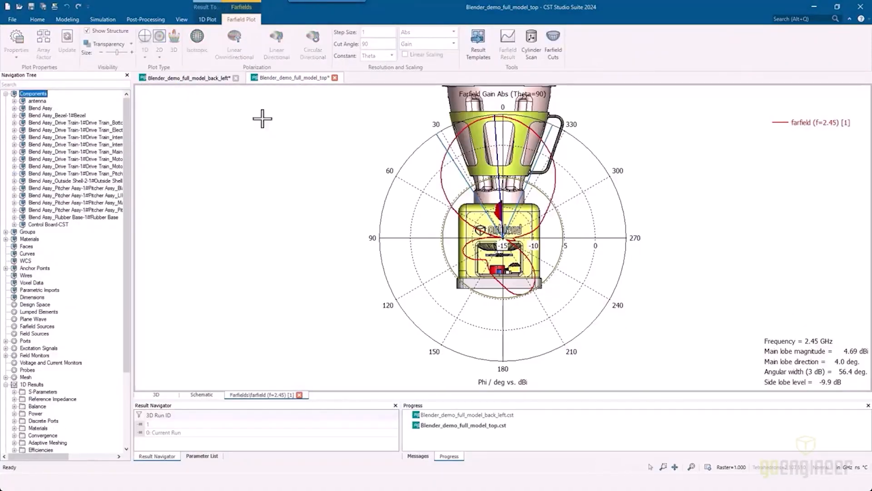
Display the top farfield as a 3D pattern, then the back-left farfield as a 3D pattern
click(37, 19)
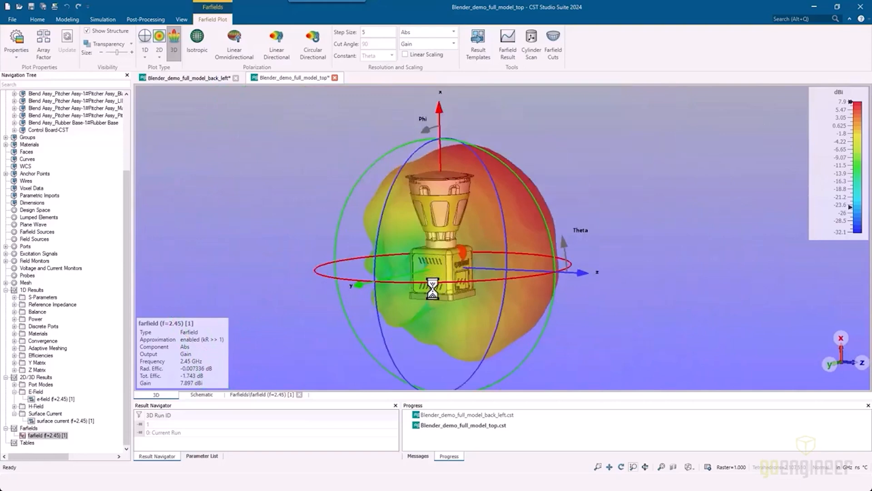
drag(440, 272, 423, 295)
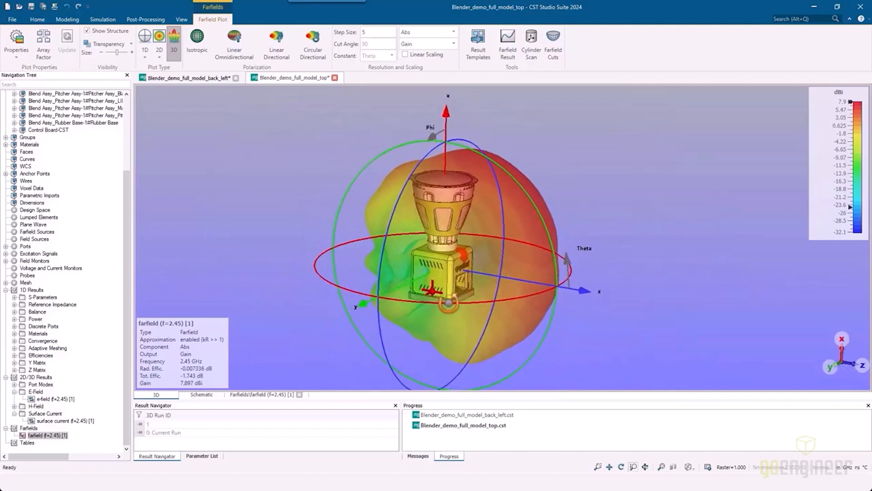
click(145, 39)
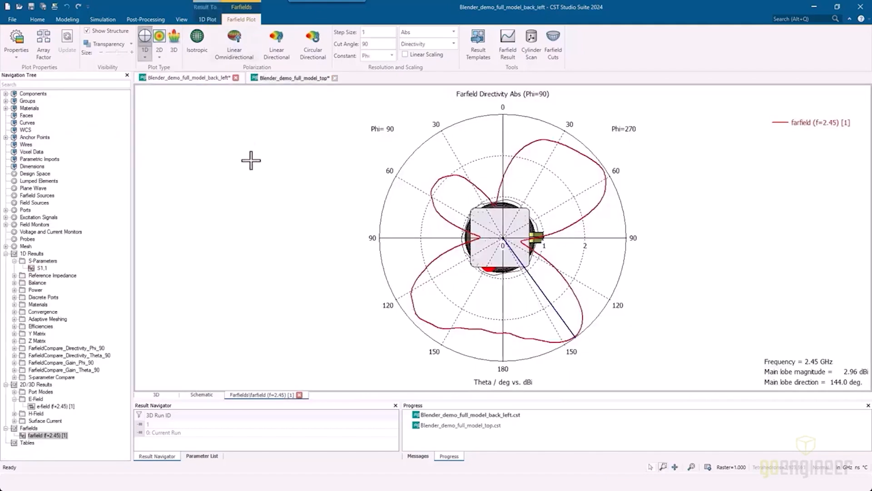
click(159, 43)
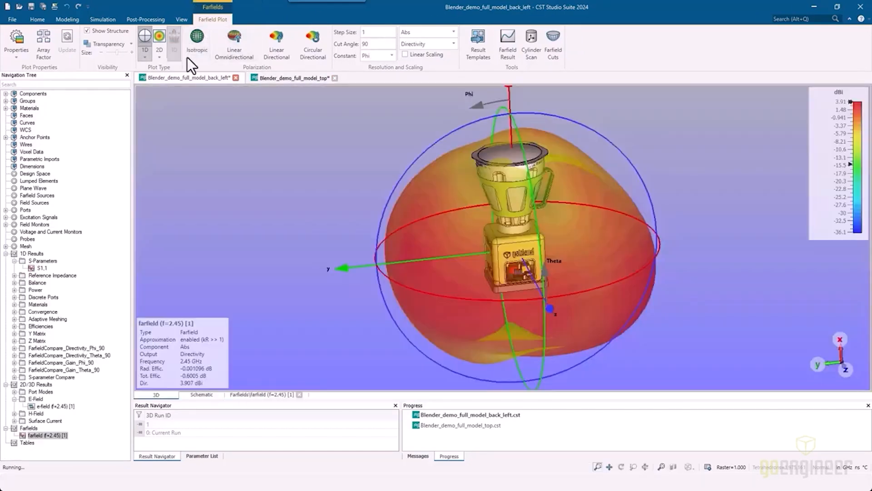
click(174, 43)
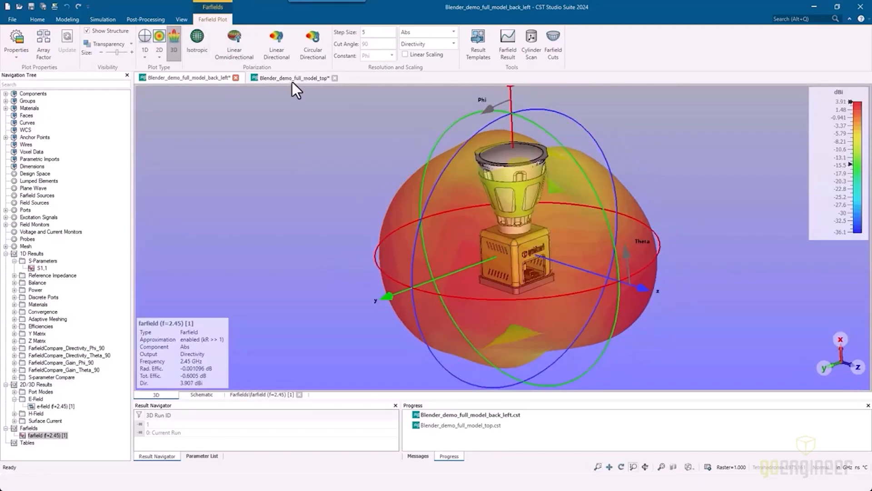
Compare the two placements' 3D patterns: top gain 7.897 dBi, back-left directivity 3.907 dBi
click(290, 77)
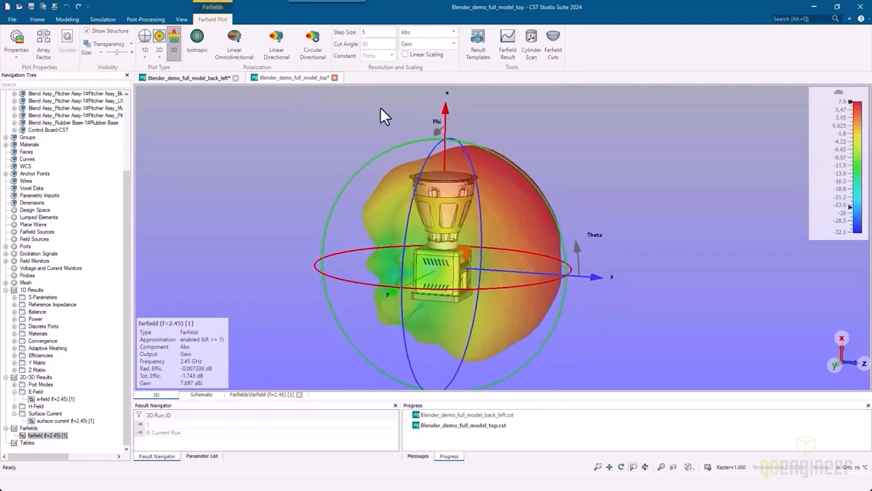
mouse_move(367, 108)
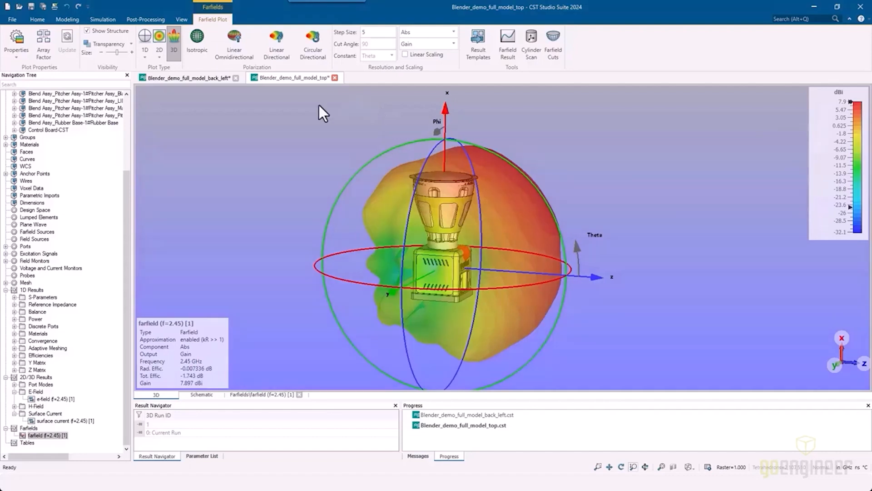
click(187, 78)
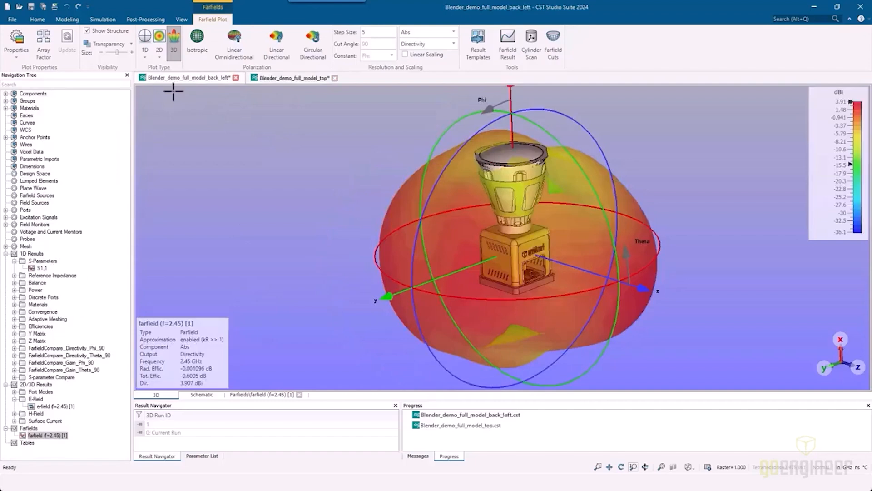
View the compared directivity polar plots at Theta=90 then Phi=90 for both antenna placements
click(42, 267)
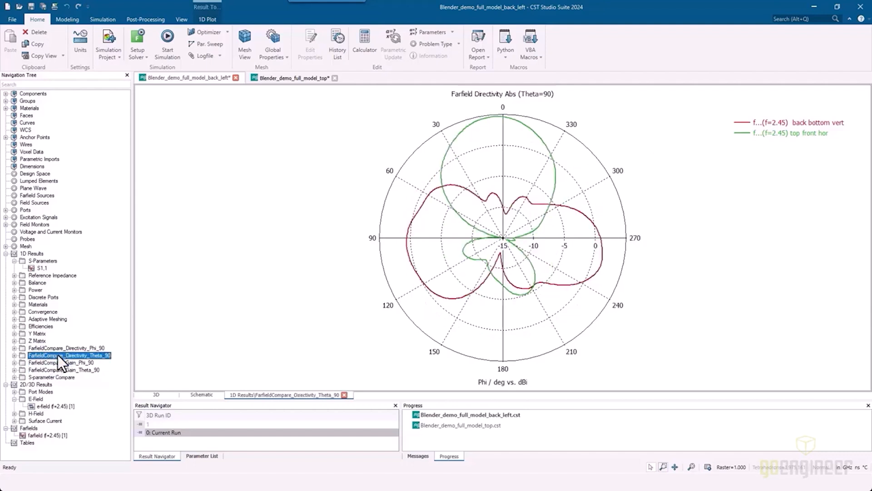
click(66, 348)
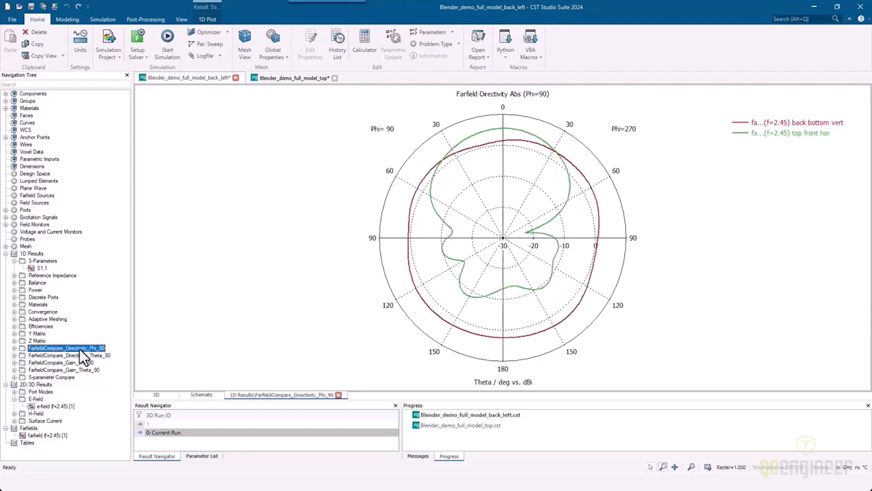